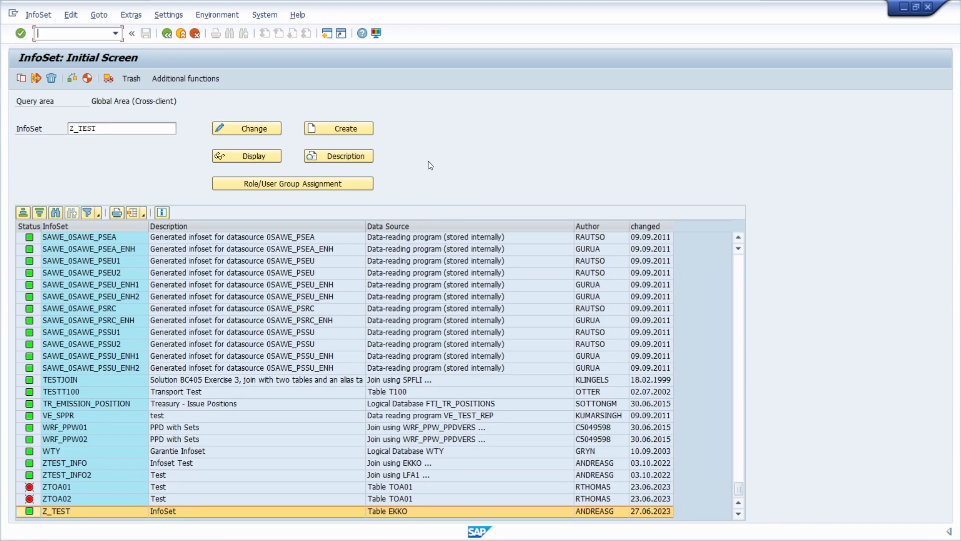
pyautogui.moveTo(80, 165)
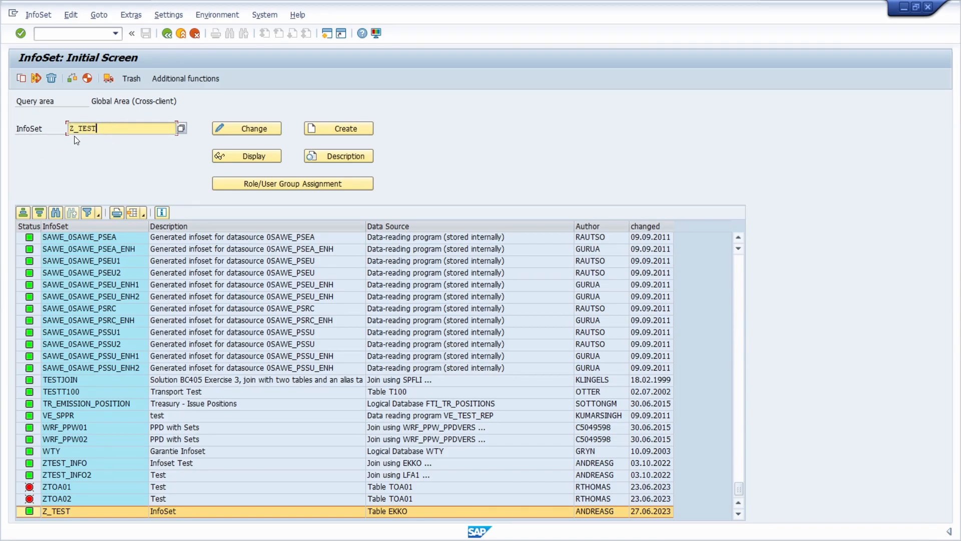
pyautogui.moveTo(247, 129)
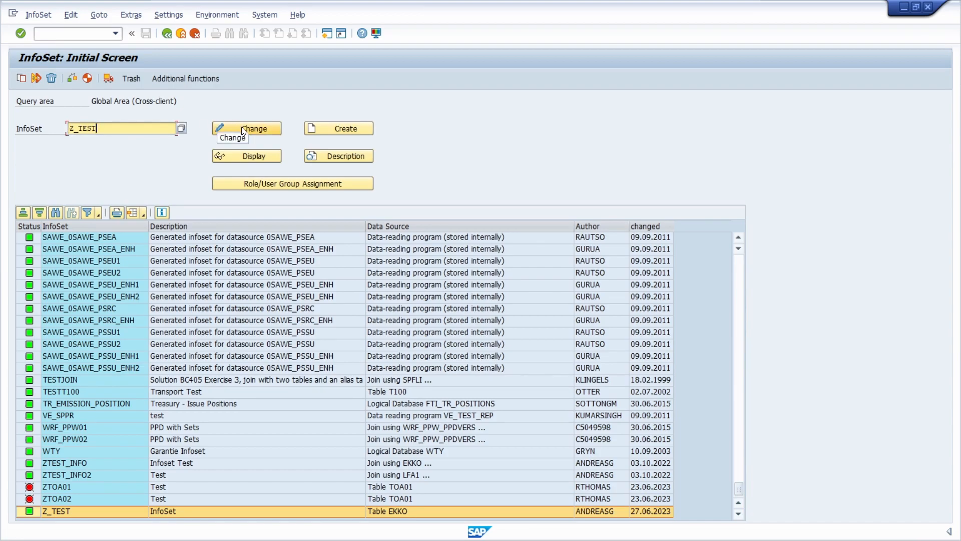
# Open infoset Z_TEST for editing and start creating a new item under Extras.
pyautogui.click(246, 128)
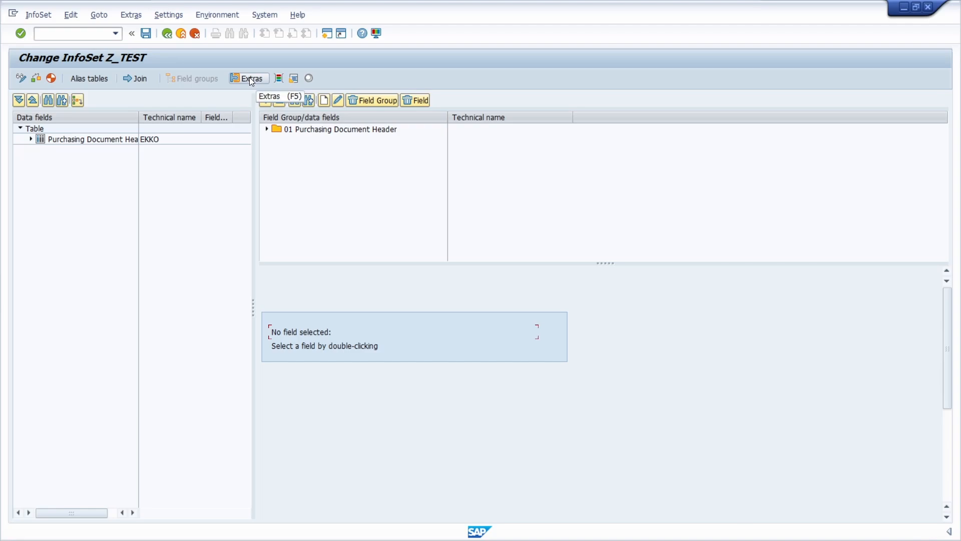
pyautogui.click(247, 78)
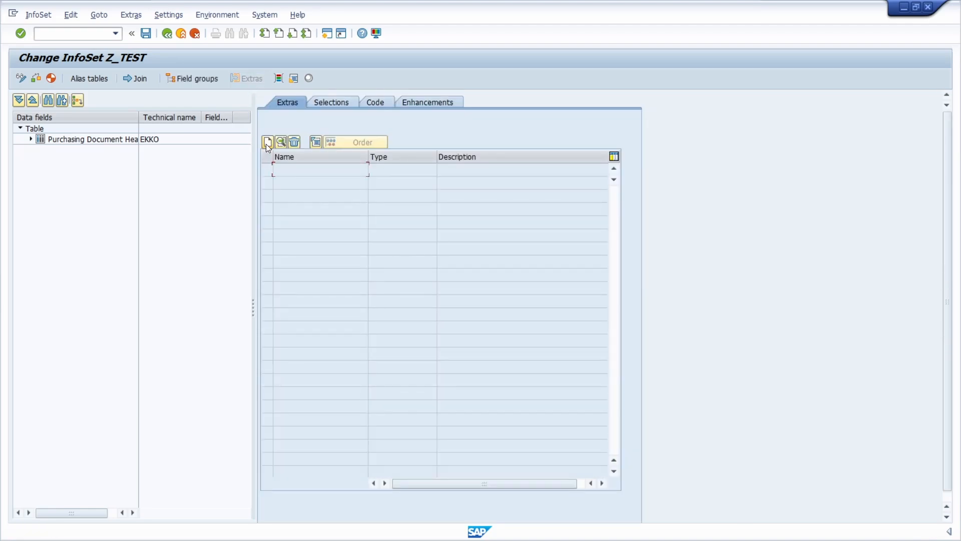
pyautogui.moveTo(268, 141)
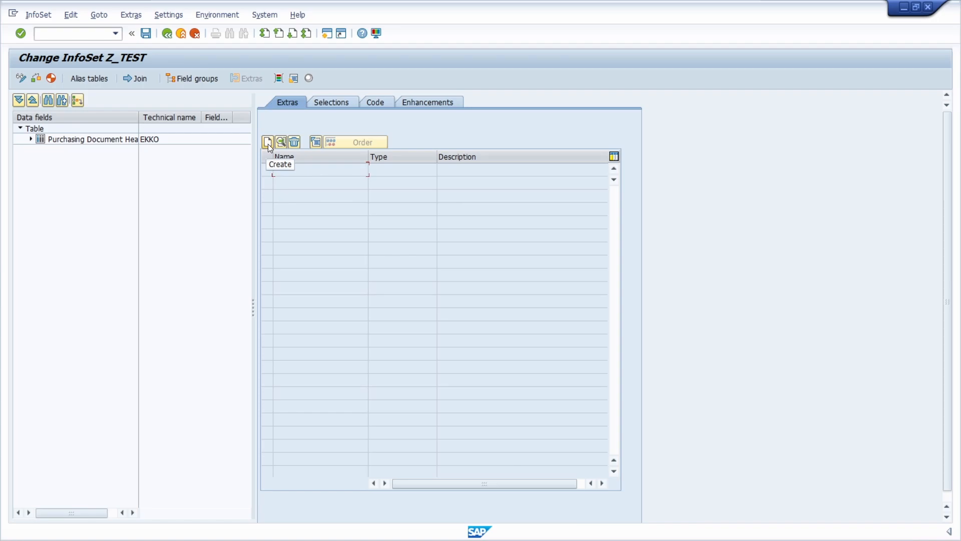
pyautogui.click(267, 142)
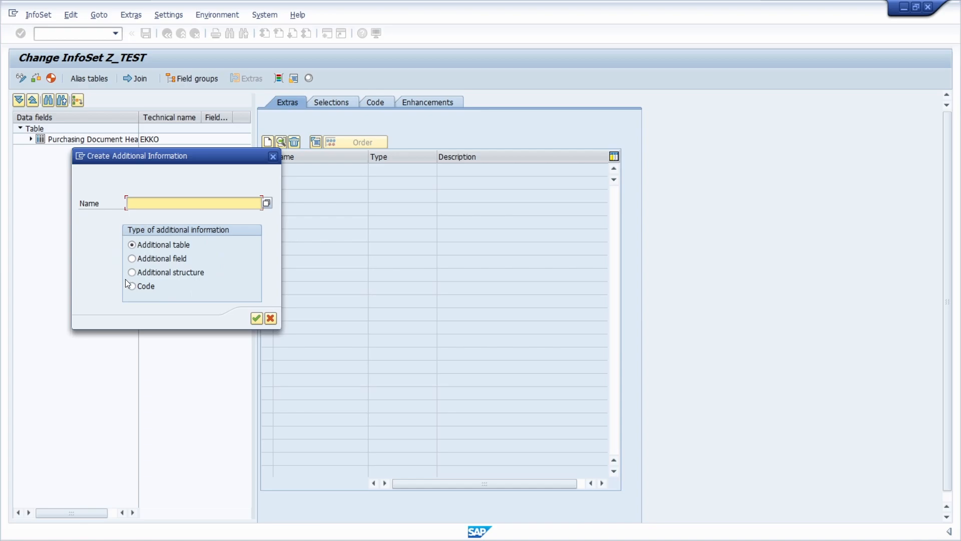
pyautogui.moveTo(174, 280)
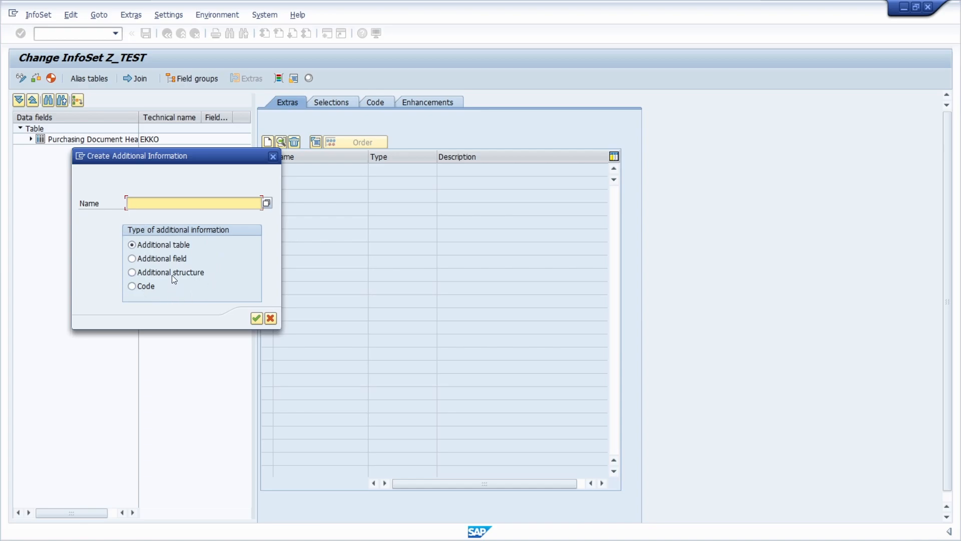
pyautogui.moveTo(120, 243)
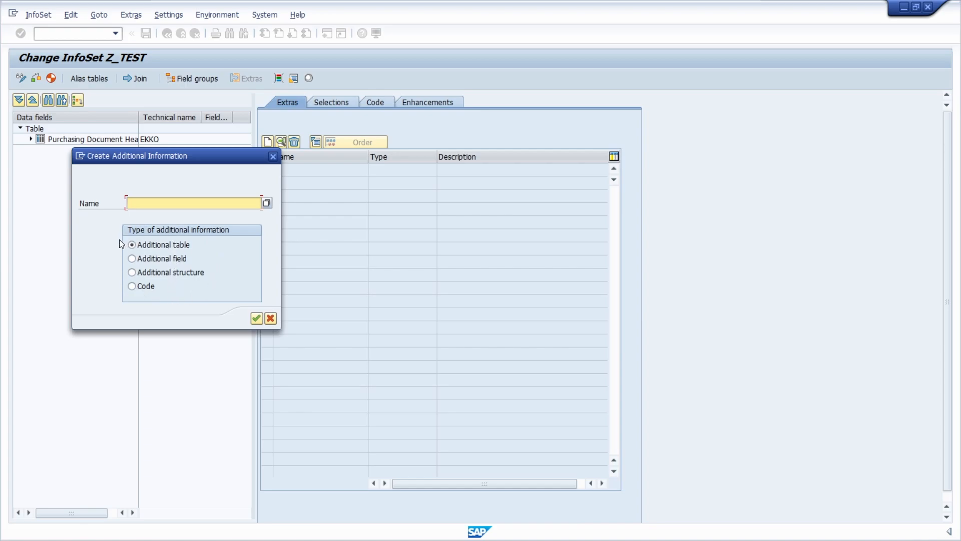
# Make the new extra an Additional field and name it TEST.
pyautogui.click(132, 259)
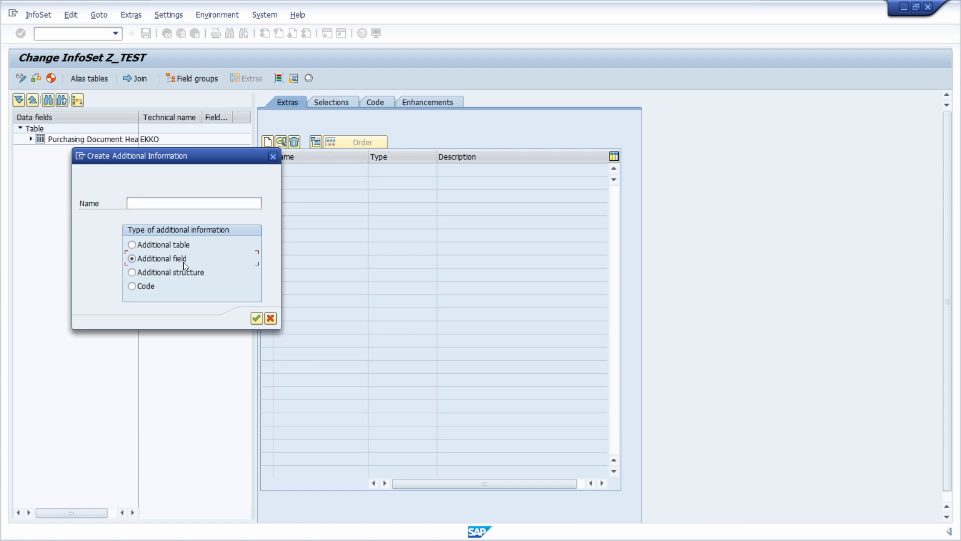
pyautogui.moveTo(140, 280)
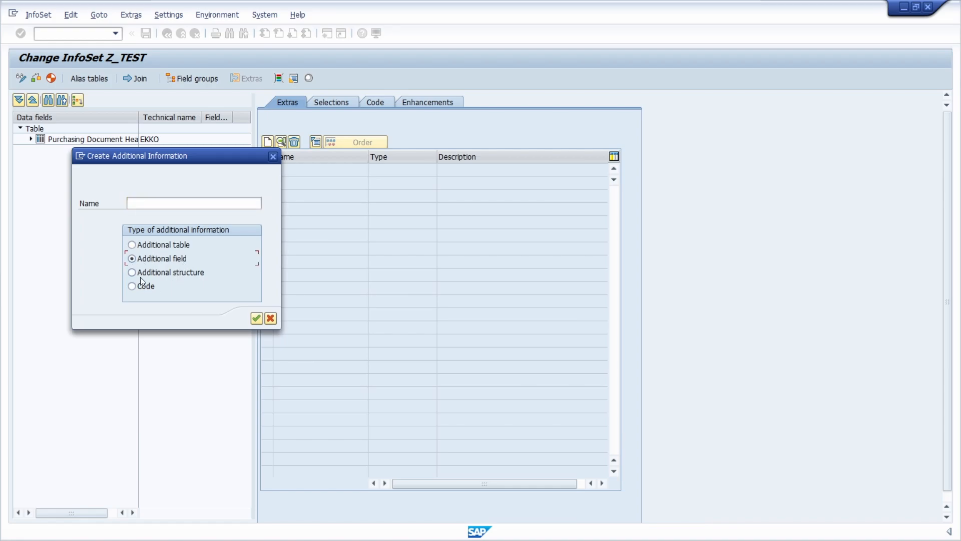
pyautogui.click(133, 285)
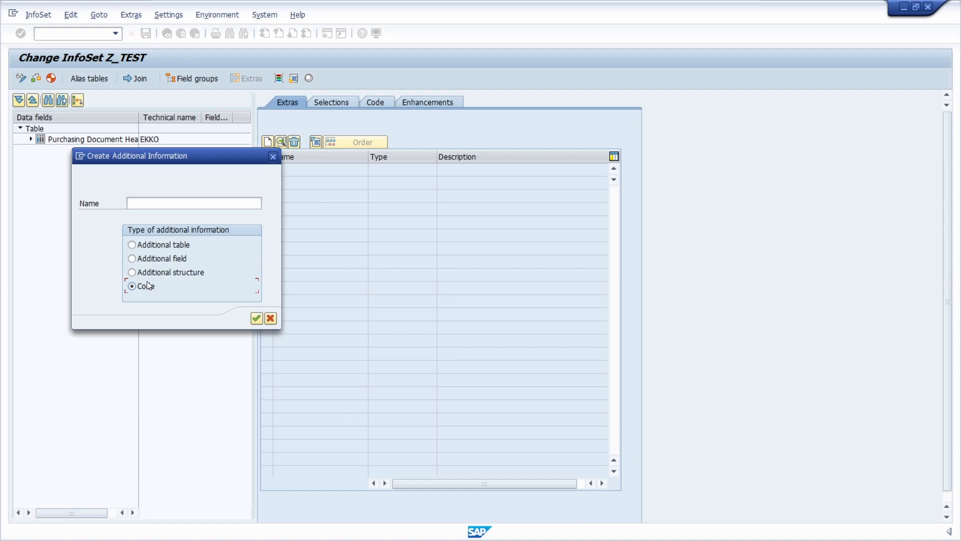
pyautogui.click(133, 259)
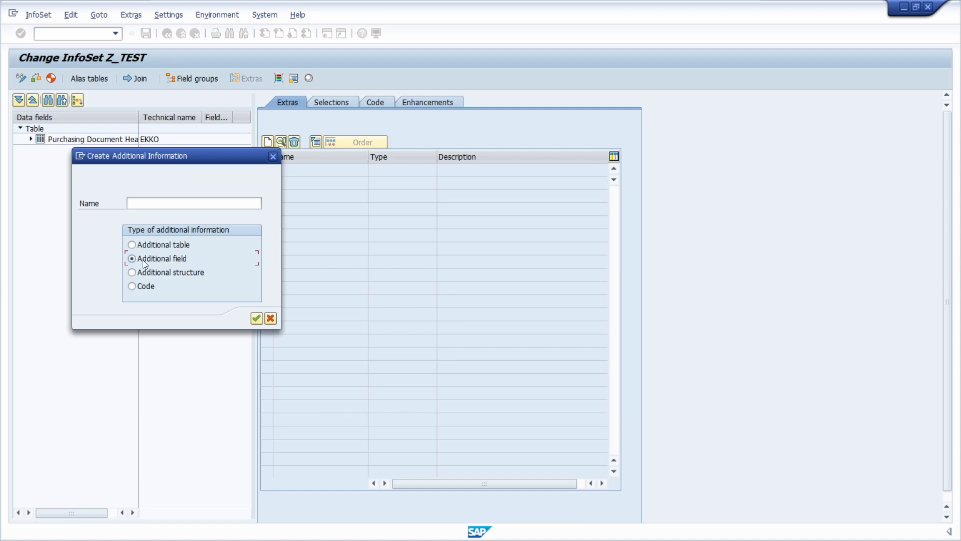
pyautogui.click(193, 203)
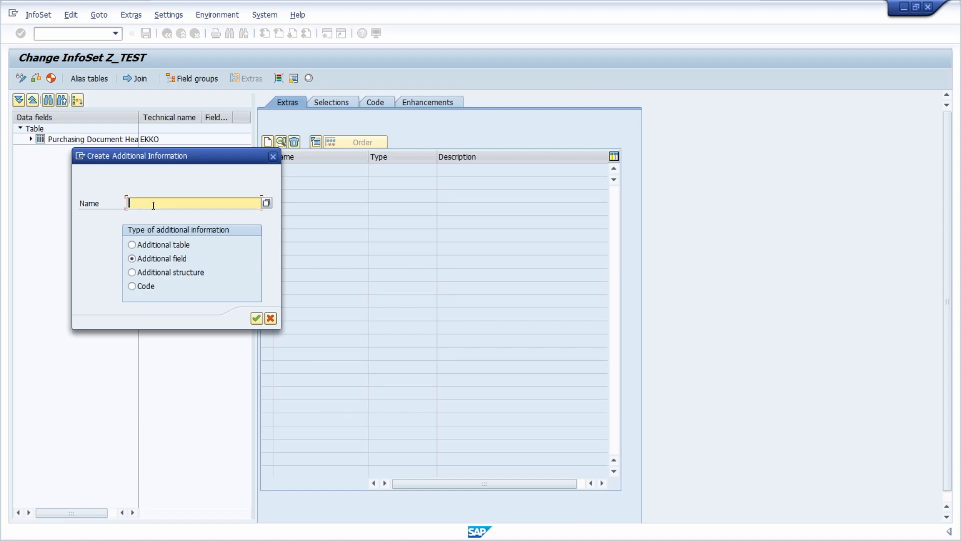
pyautogui.write('TEST')
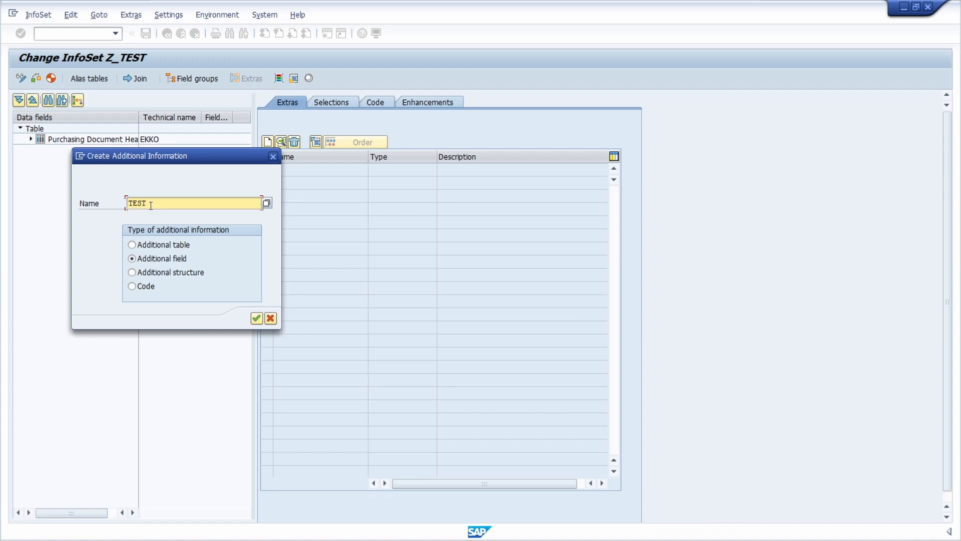
# Confirm the name and enter Test as the field's long text and header.
pyautogui.click(257, 318)
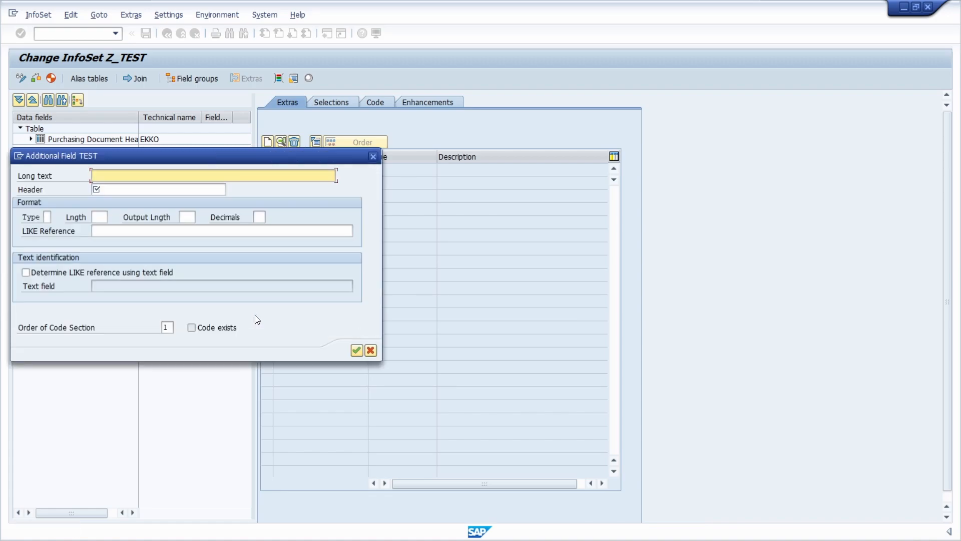
pyautogui.click(213, 177)
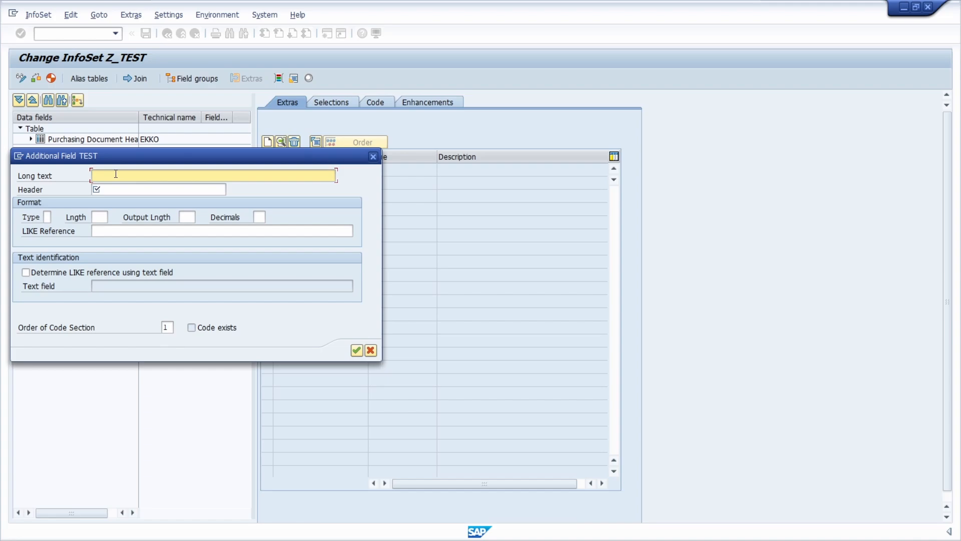
pyautogui.write('TEST')
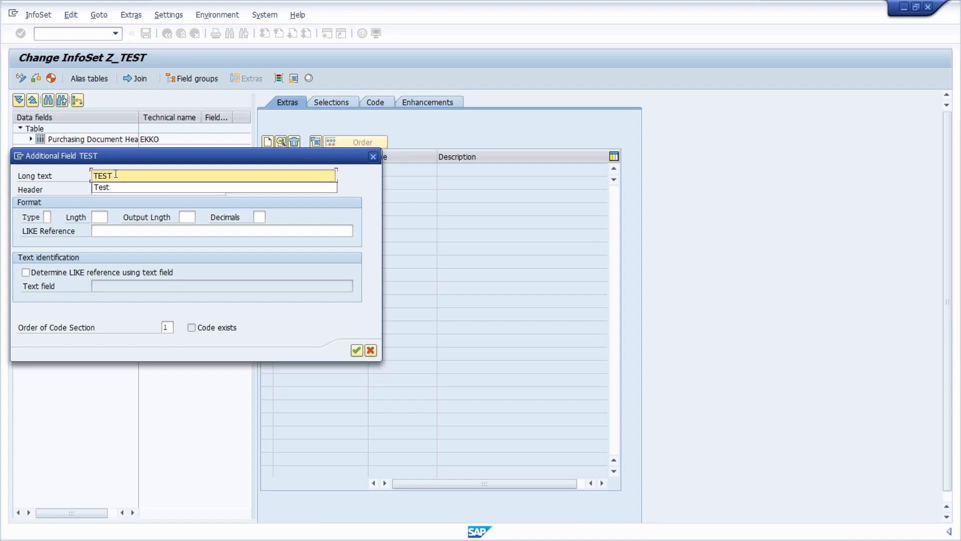
pyautogui.click(159, 189)
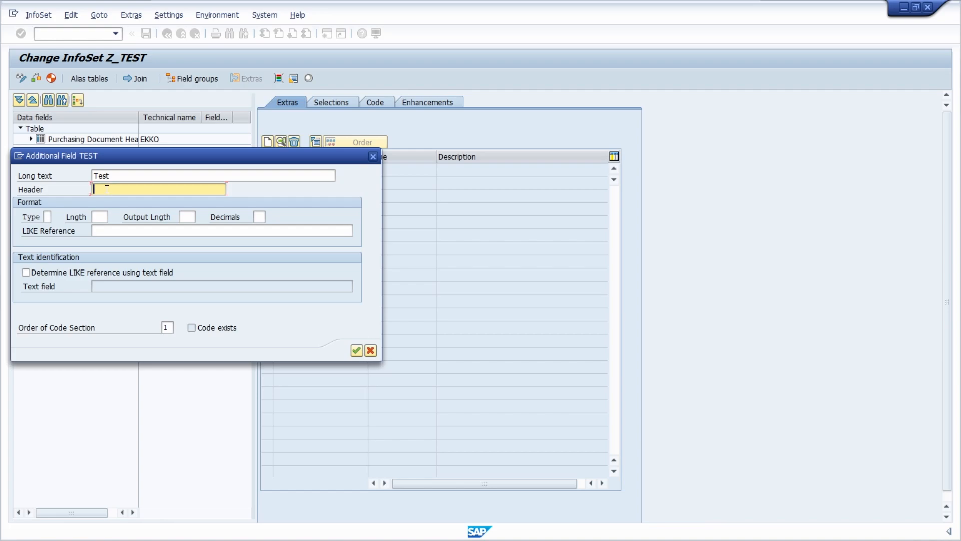
pyautogui.write('Test')
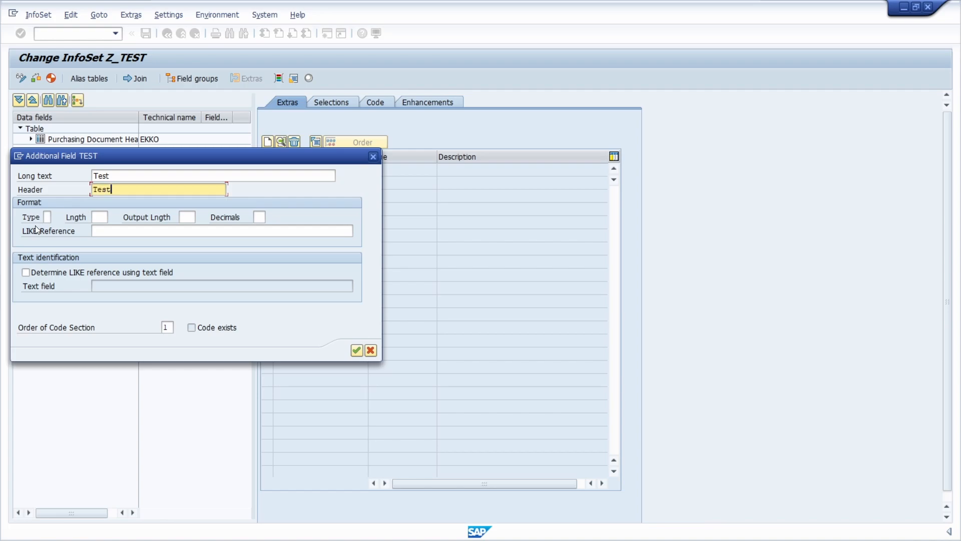
pyautogui.moveTo(91, 235)
pyautogui.write('C')
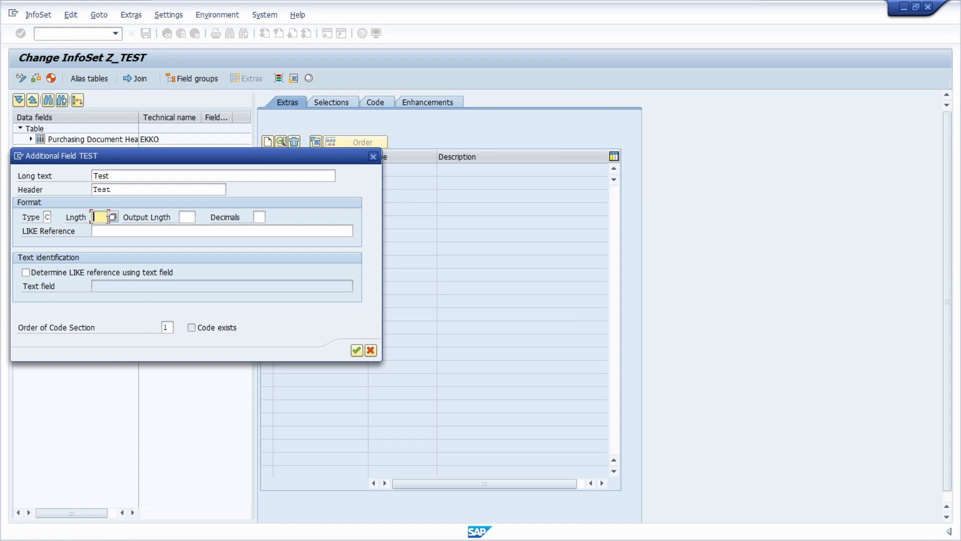
# Define TEST as character type C with length 6 and output length 6.
pyautogui.write('6')
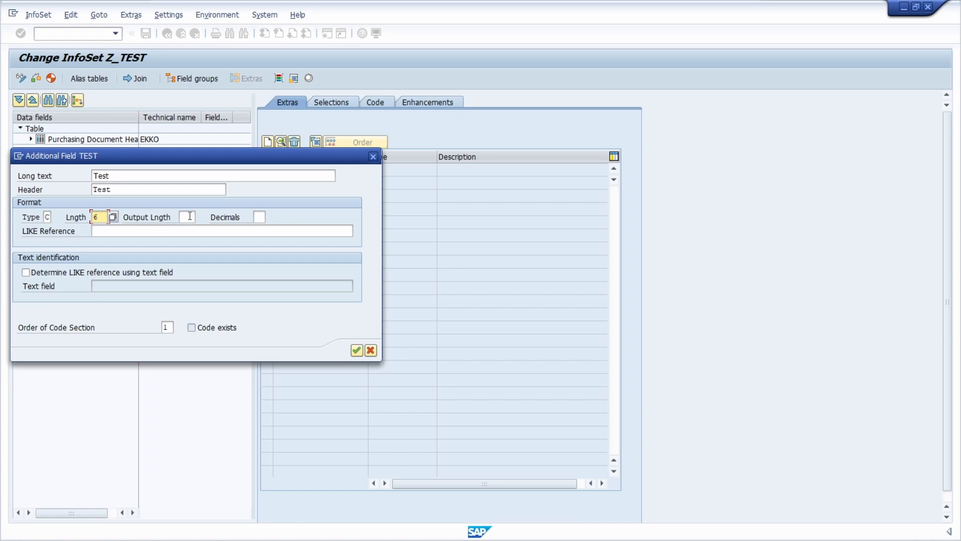
pyautogui.click(184, 218)
pyautogui.write('6')
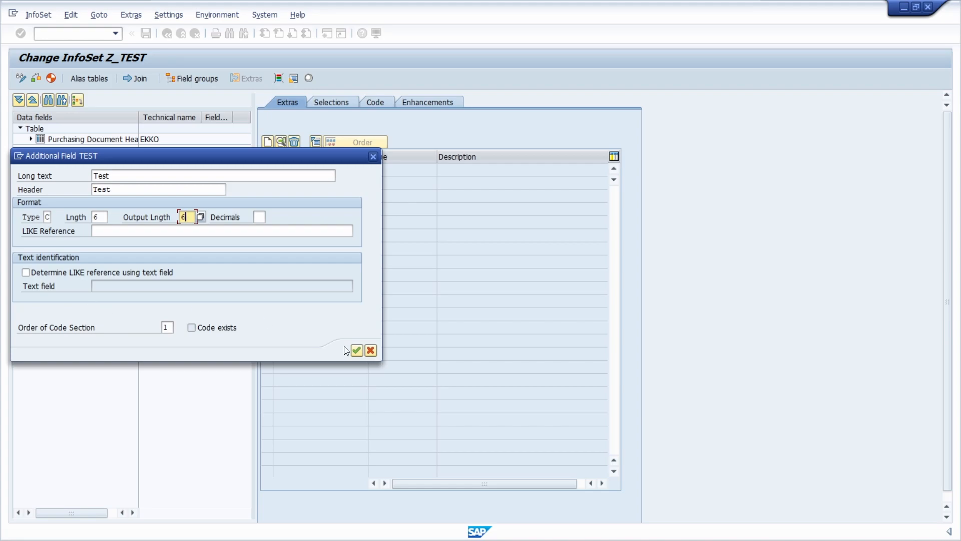
# Confirm the TEST field definition so it appears in the extras list with its code editor.
pyautogui.click(356, 350)
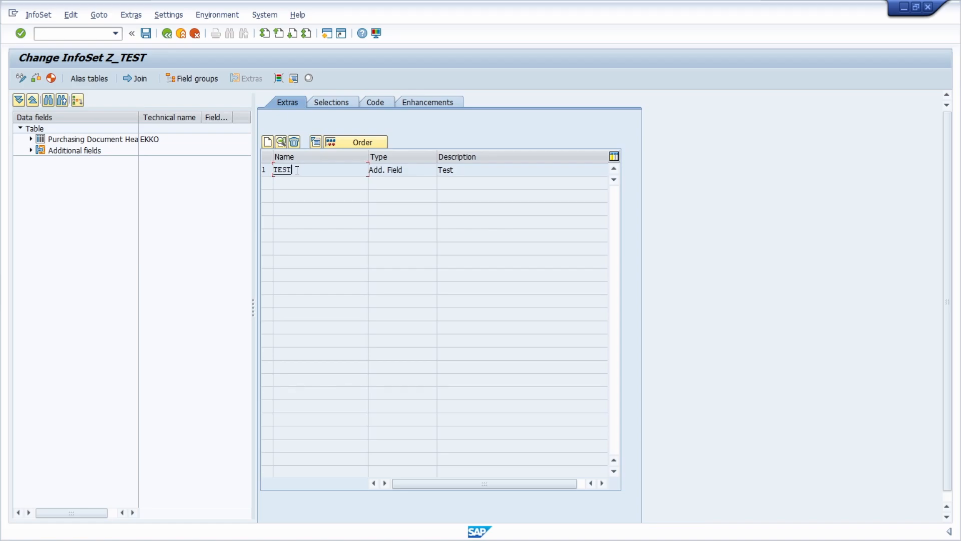
pyautogui.moveTo(315, 142)
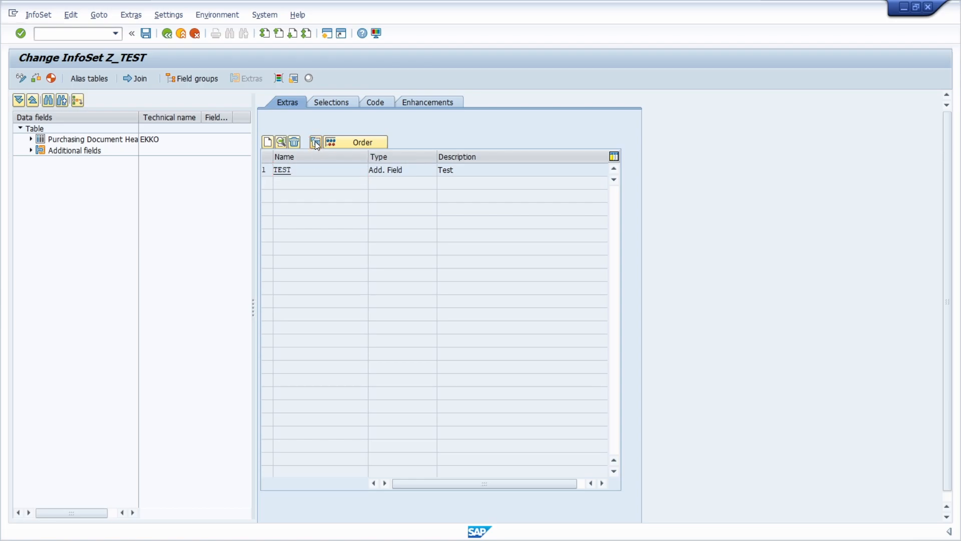
pyautogui.click(374, 102)
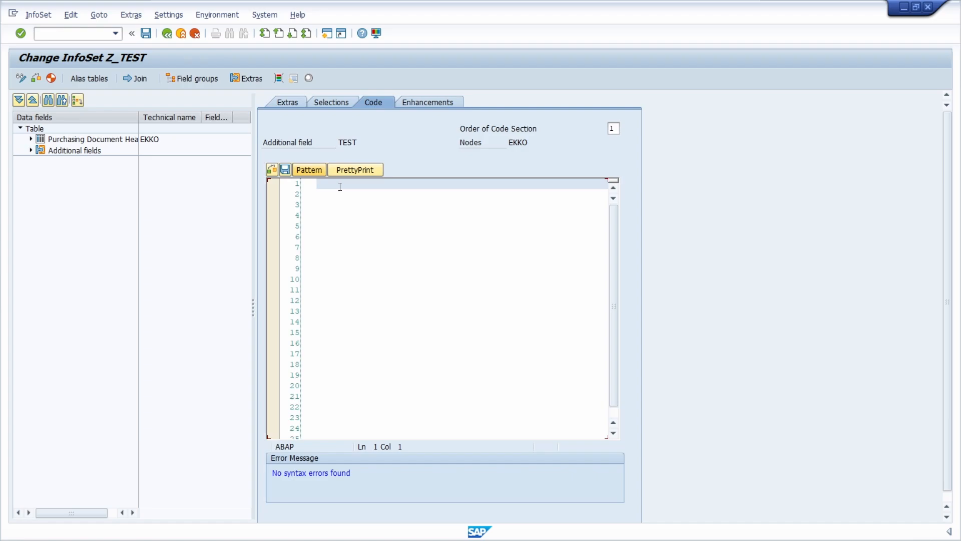
# Enter the ABAP line TEST = 'ERP UP'. for the field and save the code.
pyautogui.write('TEST')
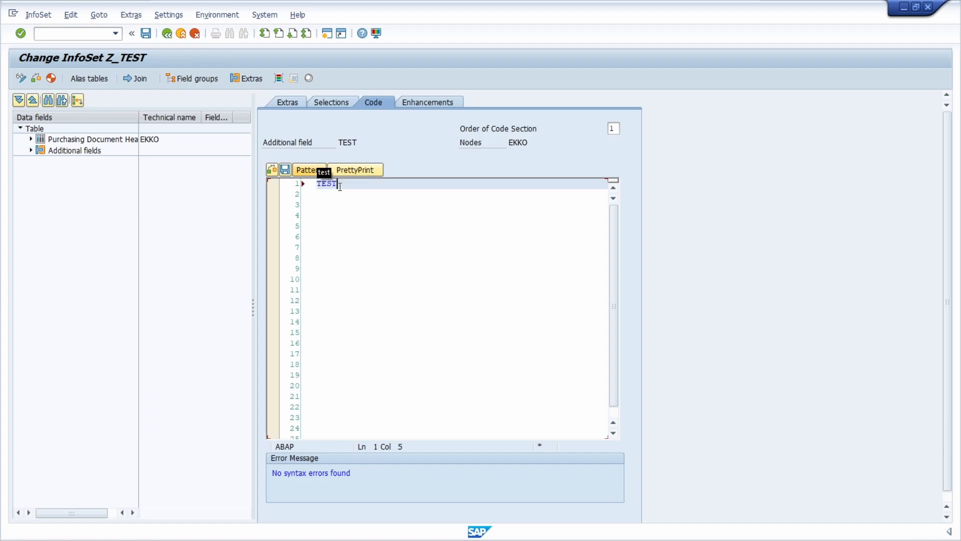
pyautogui.write("= 'ER")
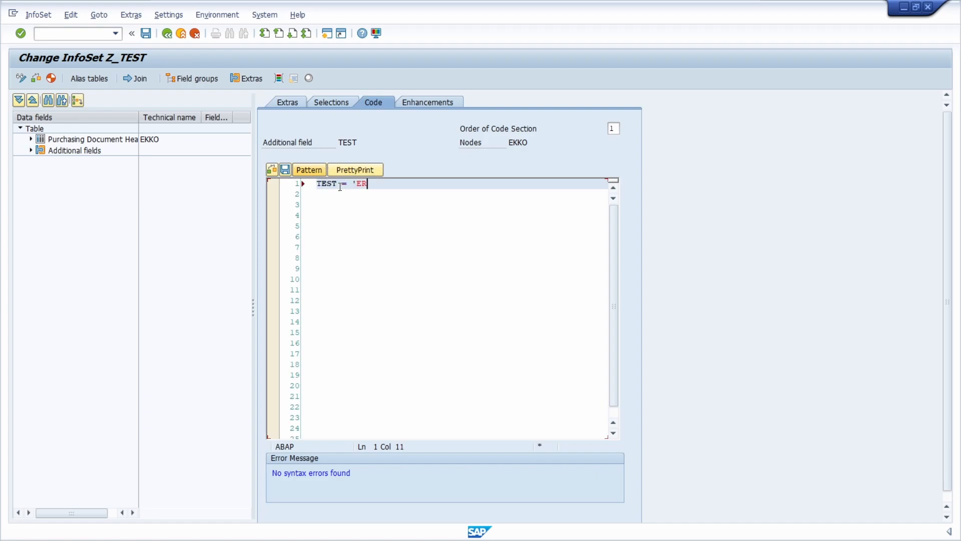
pyautogui.write("P UP'.")
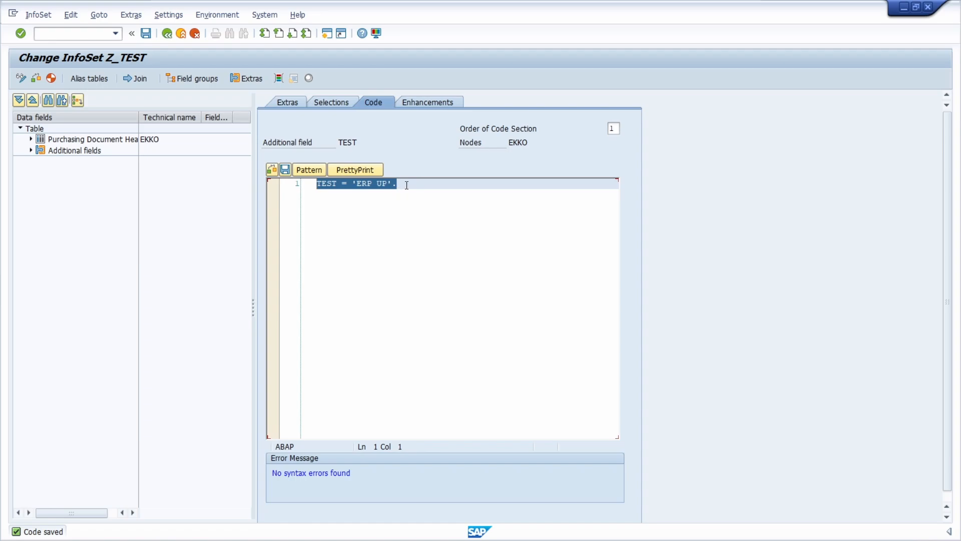
pyautogui.click(397, 183)
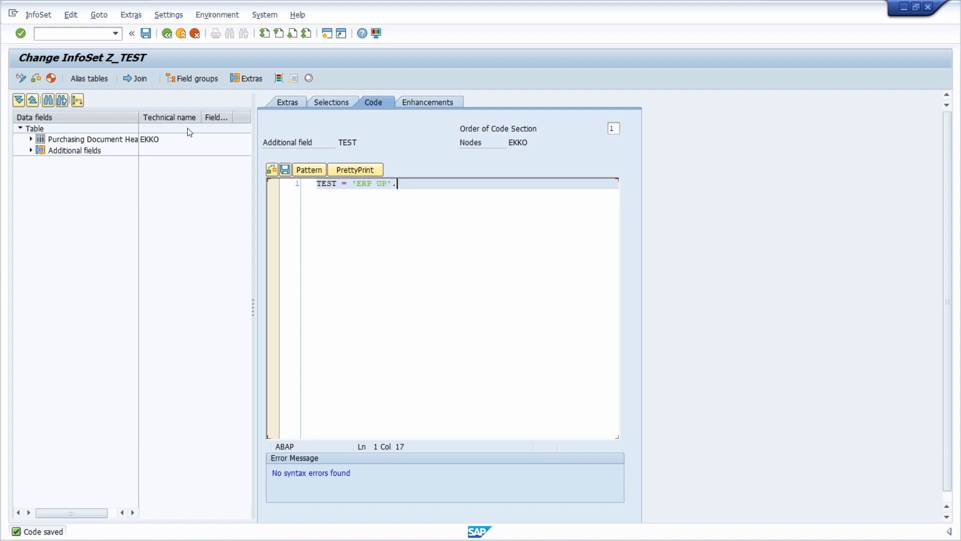
pyautogui.moveTo(195, 78)
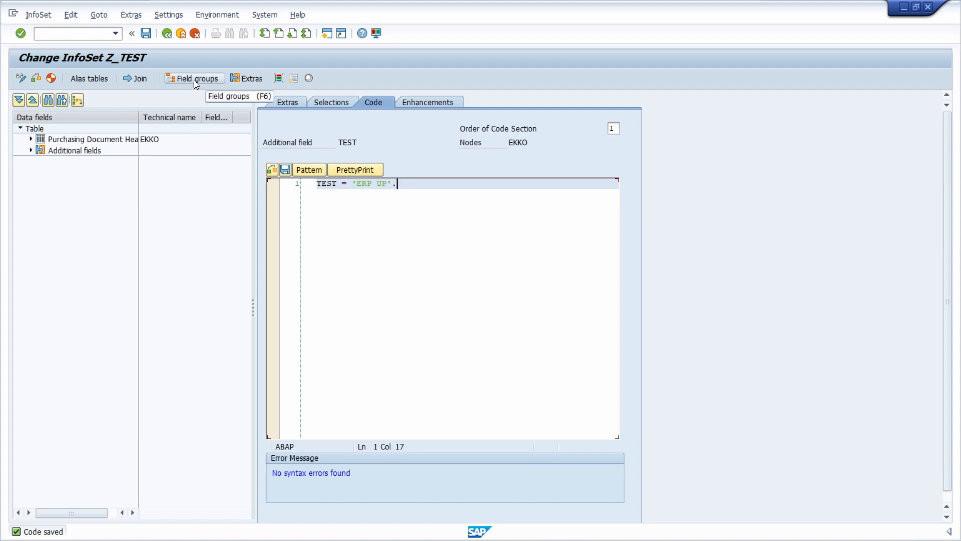
# Add Test to the 01 Purchasing Document Header field group as its last field after Company Code.
pyautogui.click(193, 78)
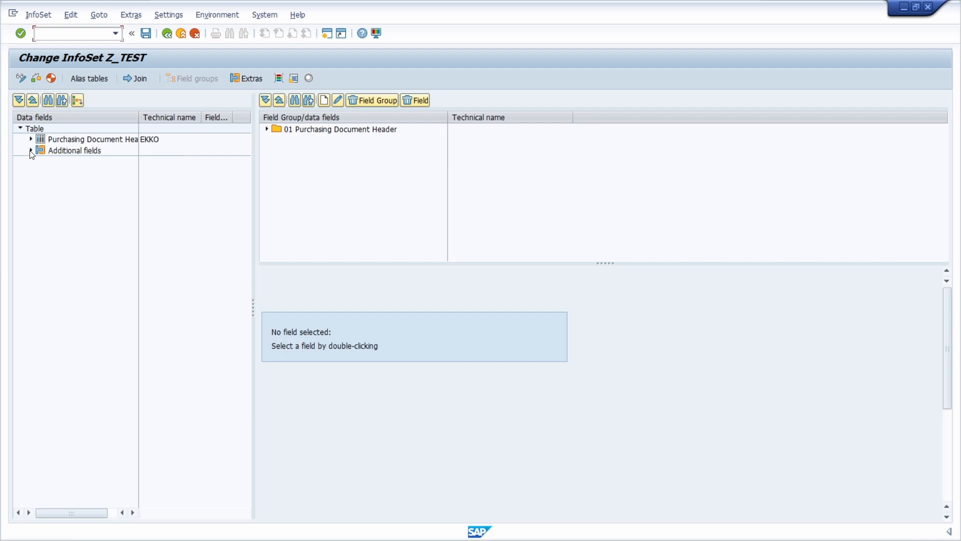
pyautogui.click(30, 150)
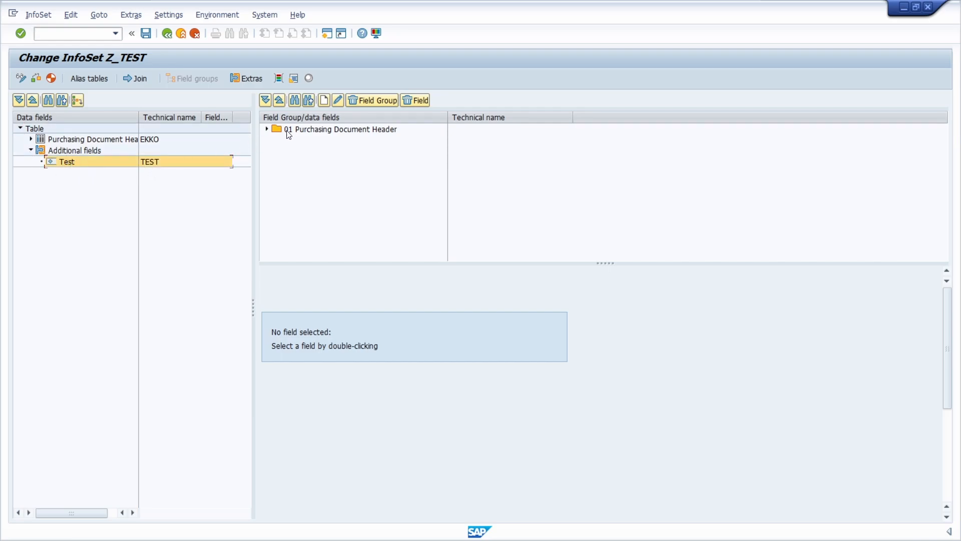
pyautogui.click(267, 129)
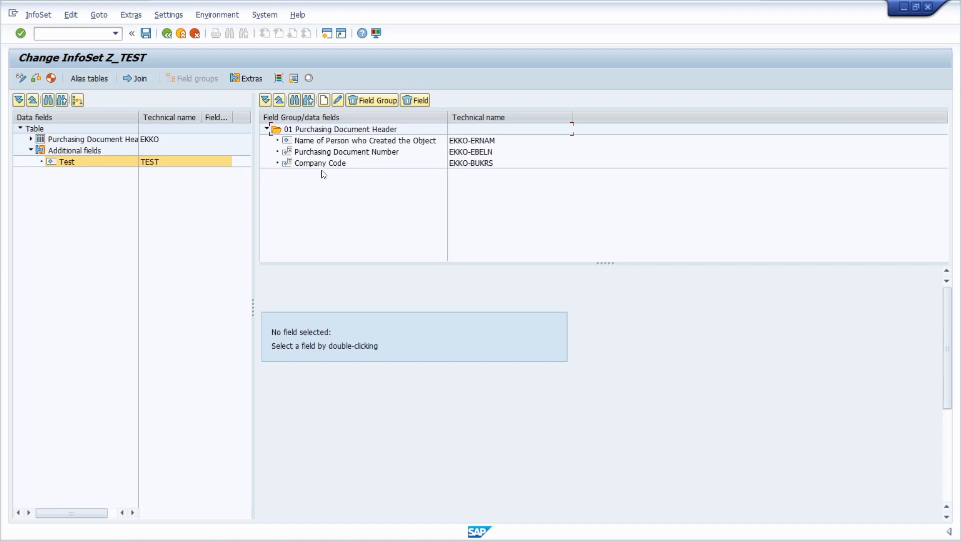
pyautogui.moveTo(329, 162)
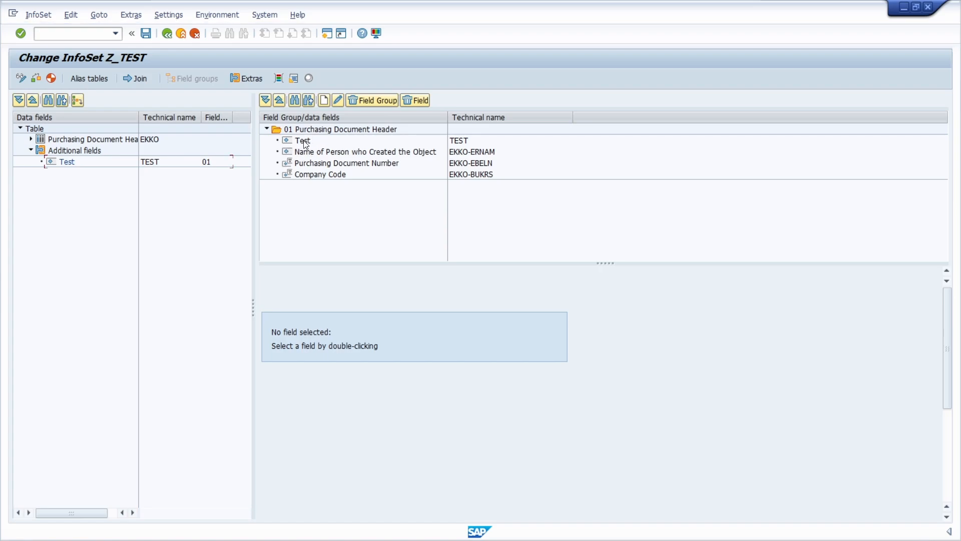
pyautogui.moveTo(307, 149)
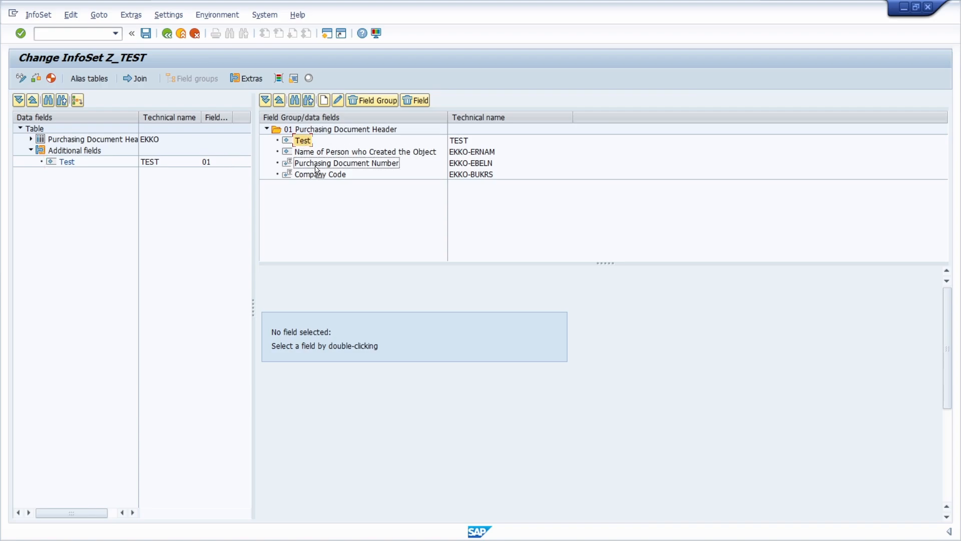
pyautogui.moveTo(301, 141); pyautogui.dragTo(318, 174)
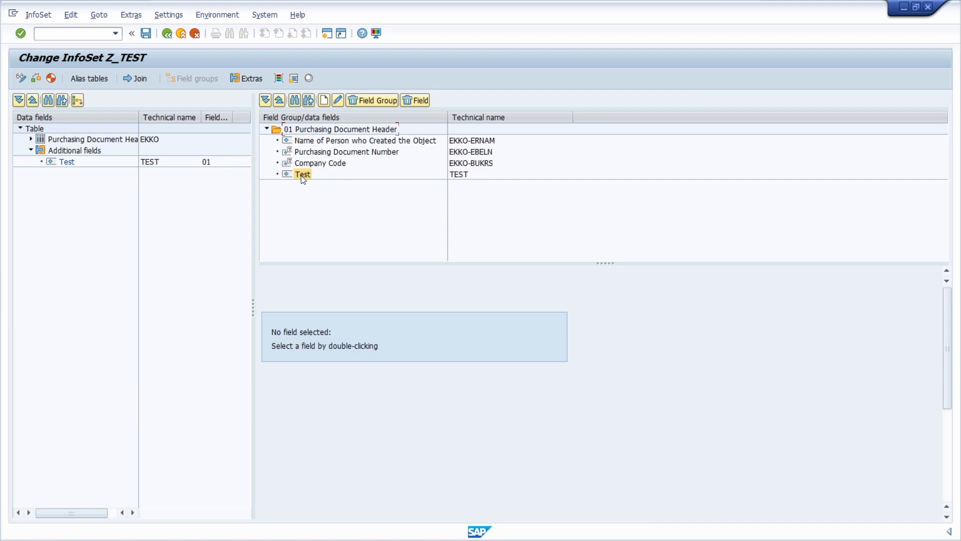
pyautogui.moveTo(318, 181)
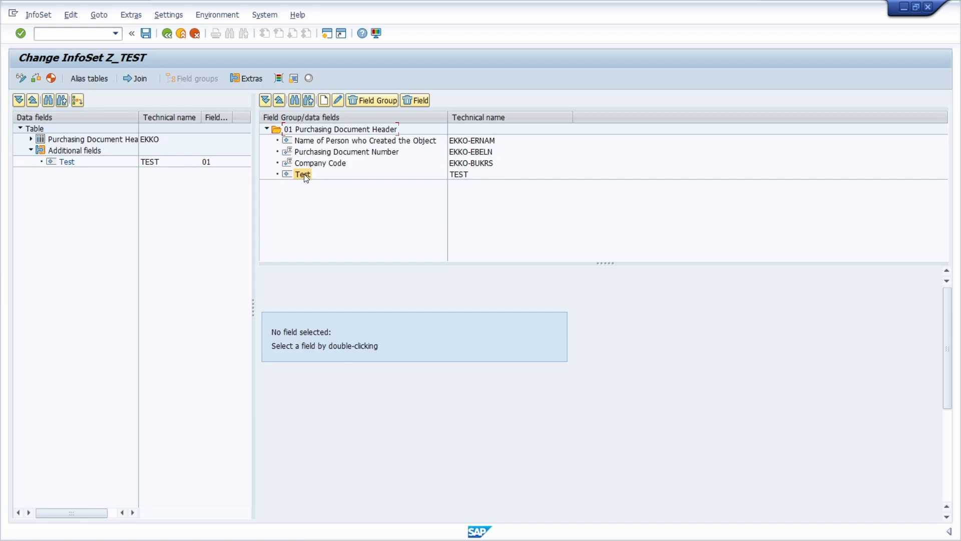
pyautogui.moveTo(298, 219)
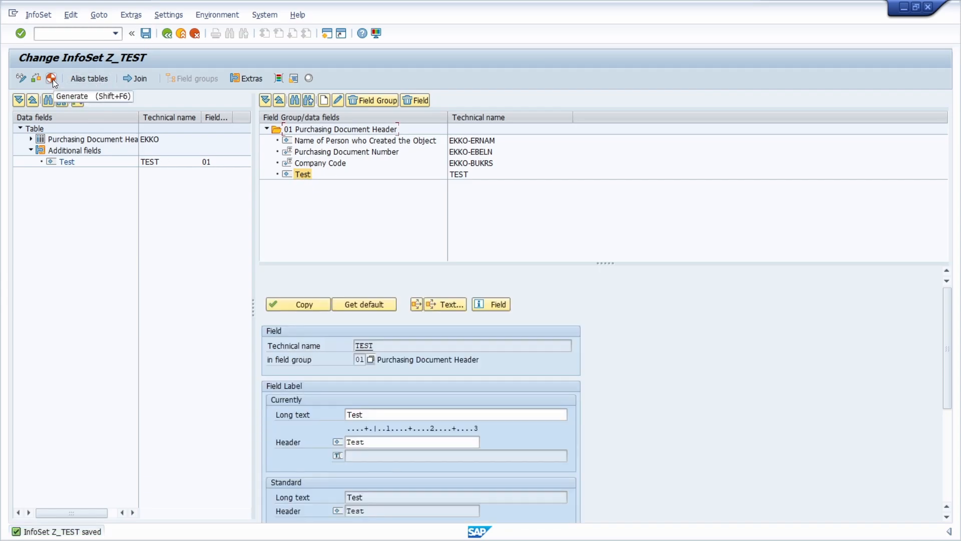
# Generate InfoSet Z_TEST, acknowledge the message and return to the SQ01 initial screen.
pyautogui.click(52, 78)
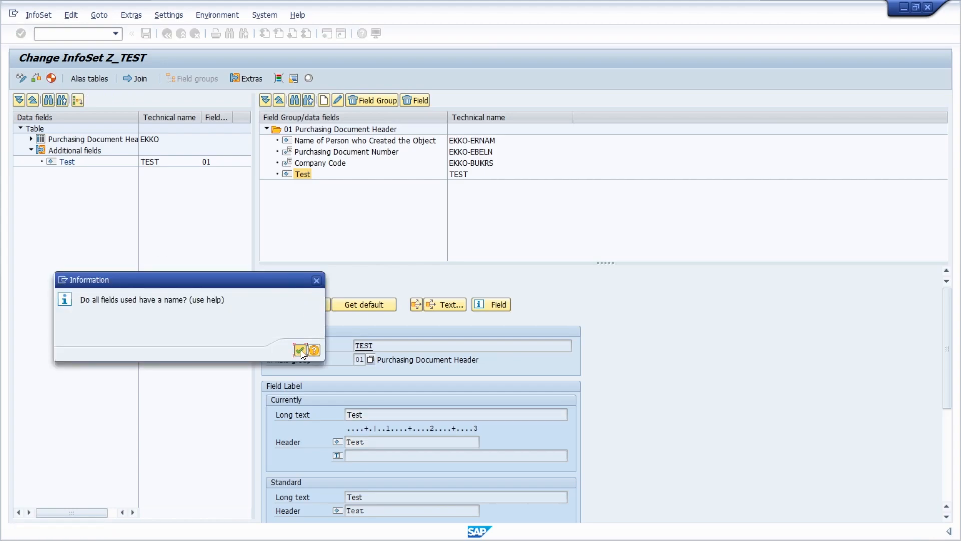
pyautogui.click(302, 351)
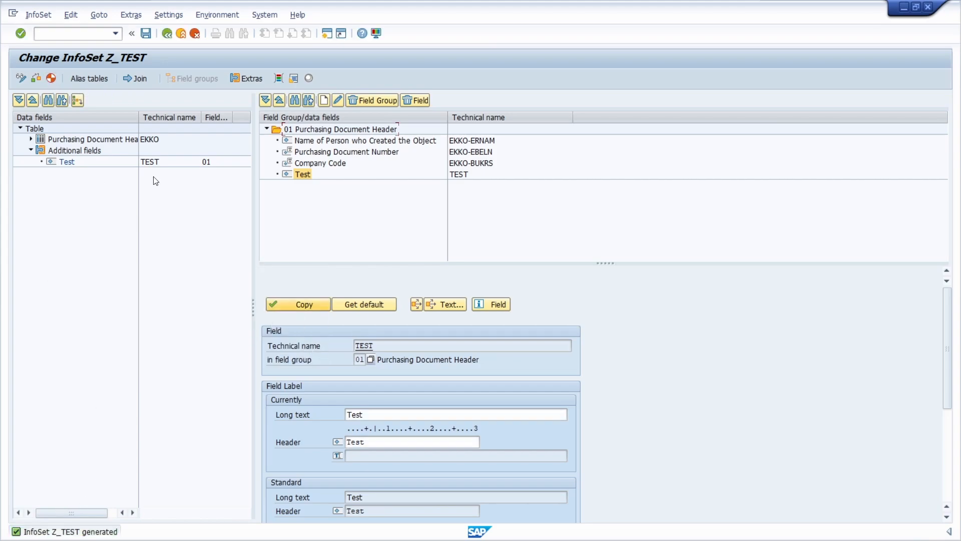
pyautogui.click(70, 33)
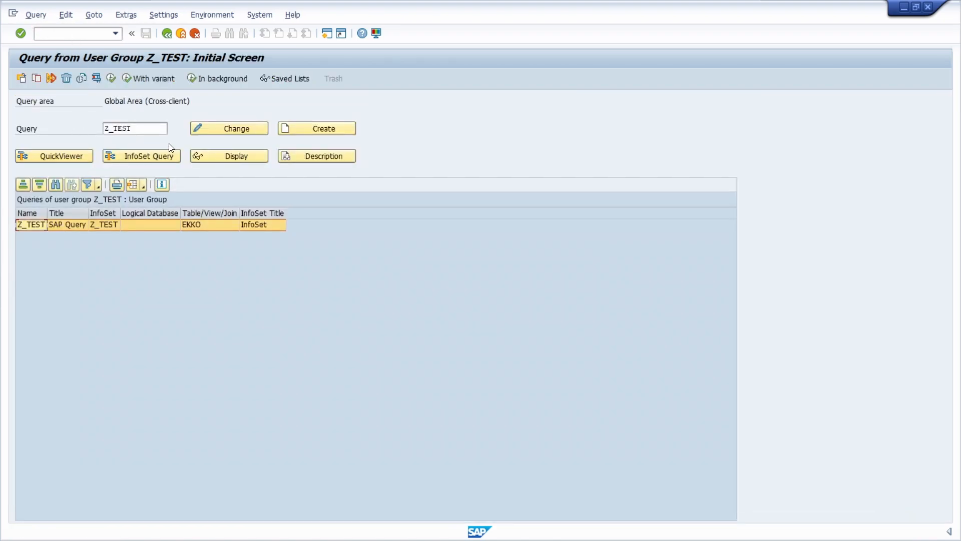
# In query Z_TEST tick Test as a List output column and save the query.
pyautogui.click(228, 128)
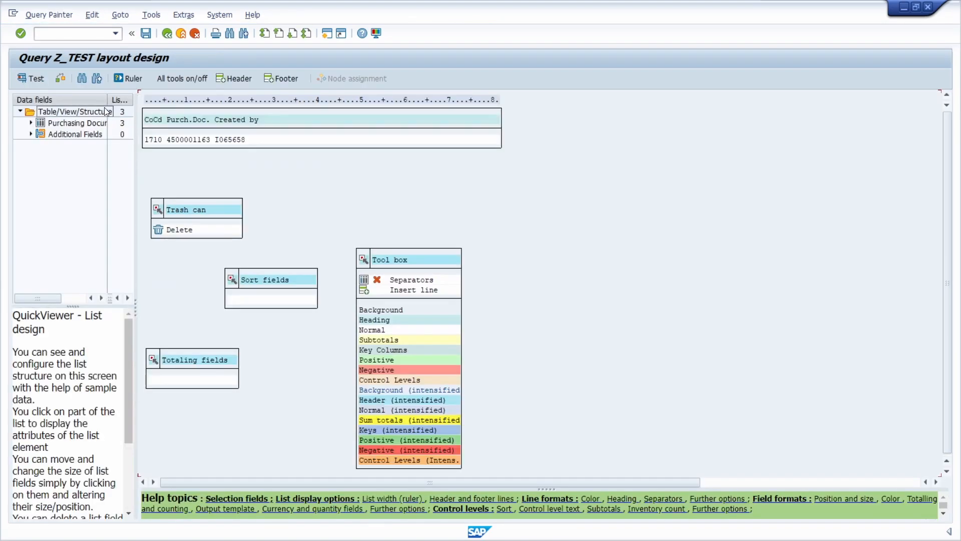
pyautogui.click(31, 134)
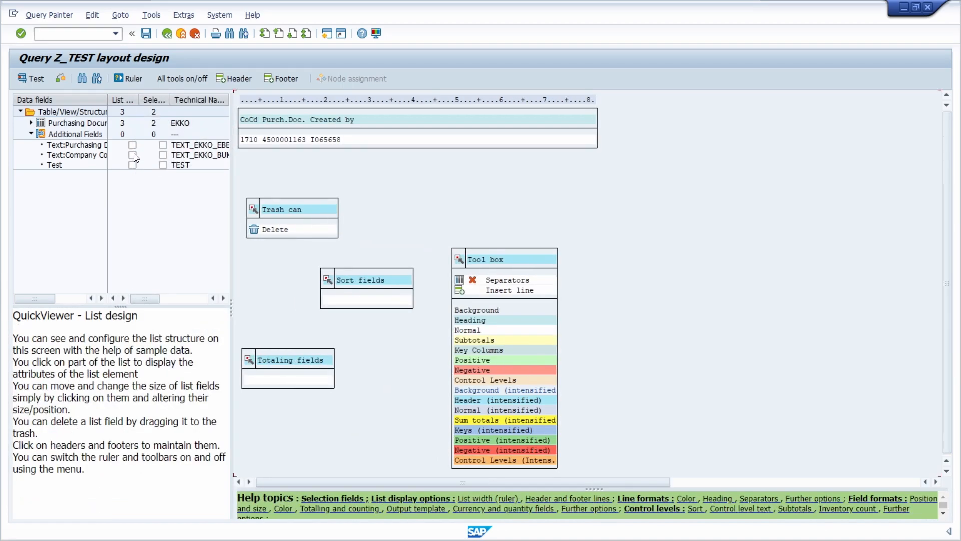
pyautogui.click(132, 166)
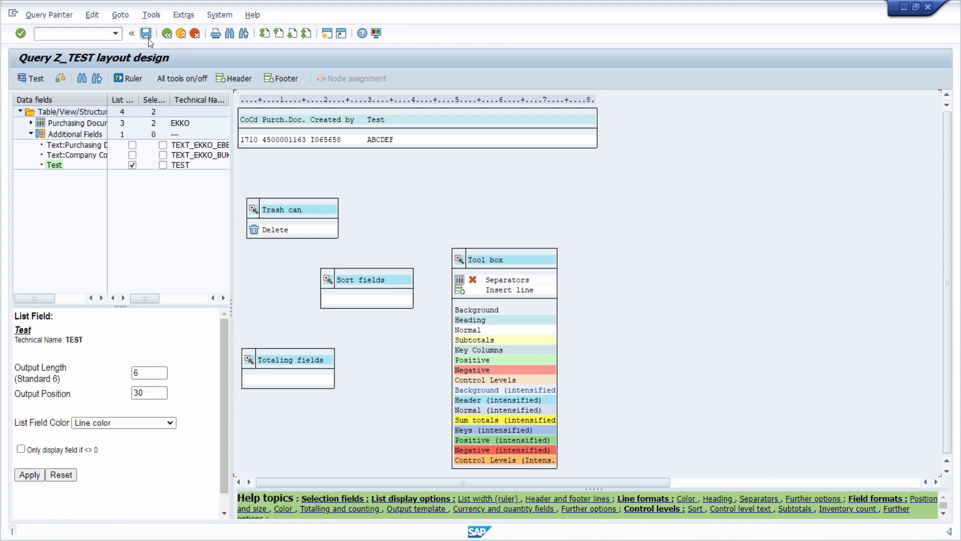
pyautogui.click(146, 33)
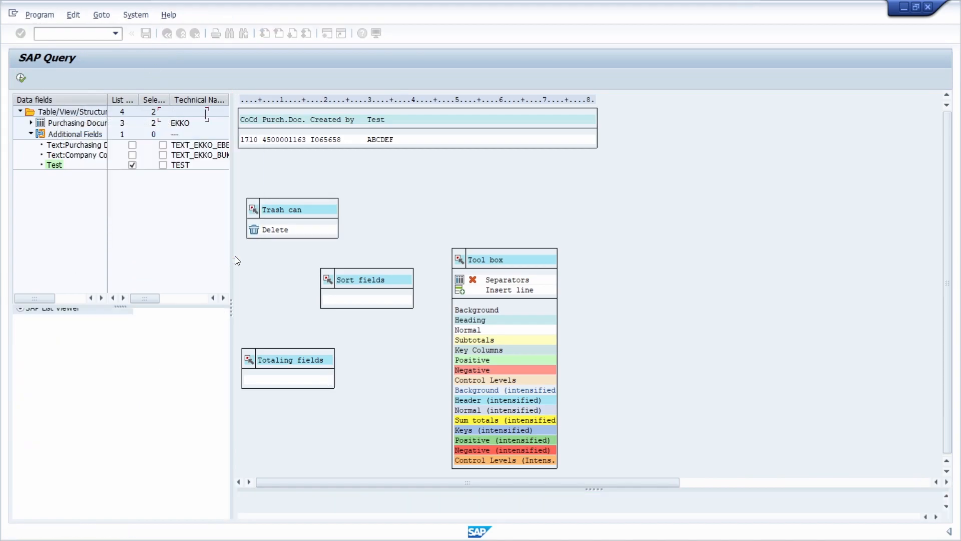
# Execute the query so the result list shows the Test column filled with ERP UP.
pyautogui.click(21, 78)
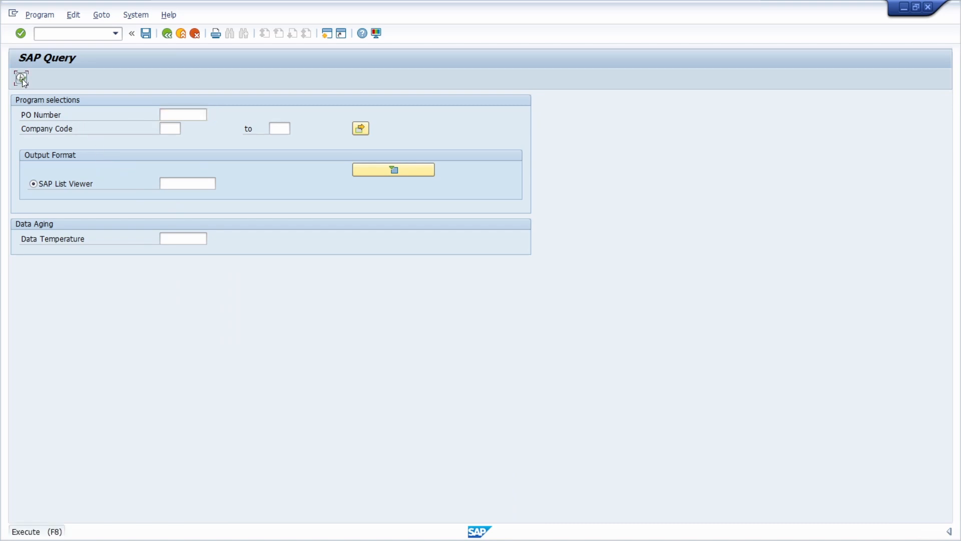
pyautogui.click(21, 79)
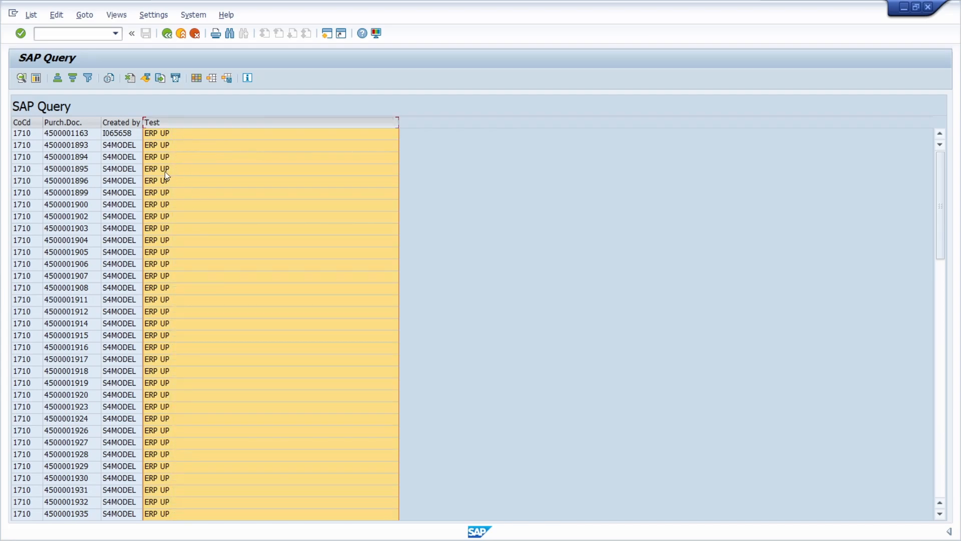
pyautogui.moveTo(223, 163)
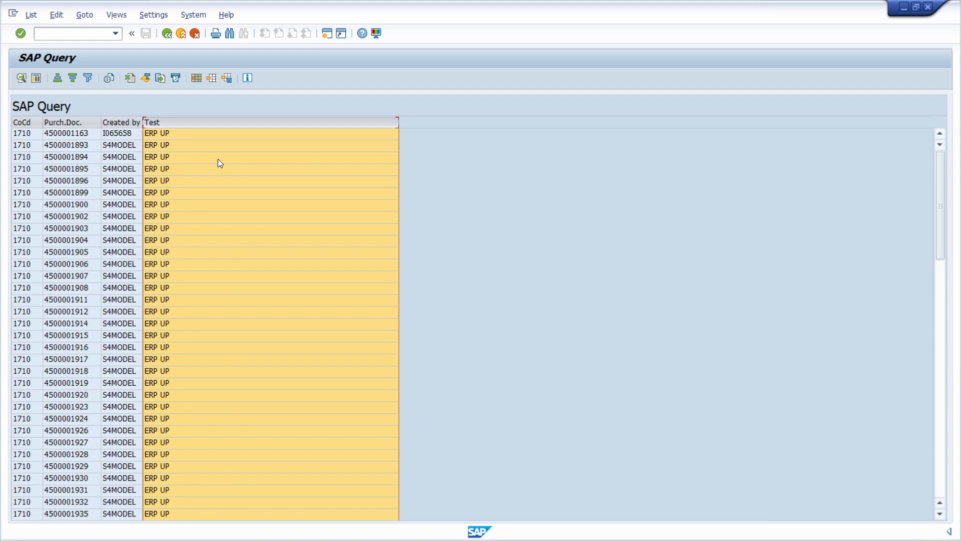
pyautogui.moveTo(206, 156)
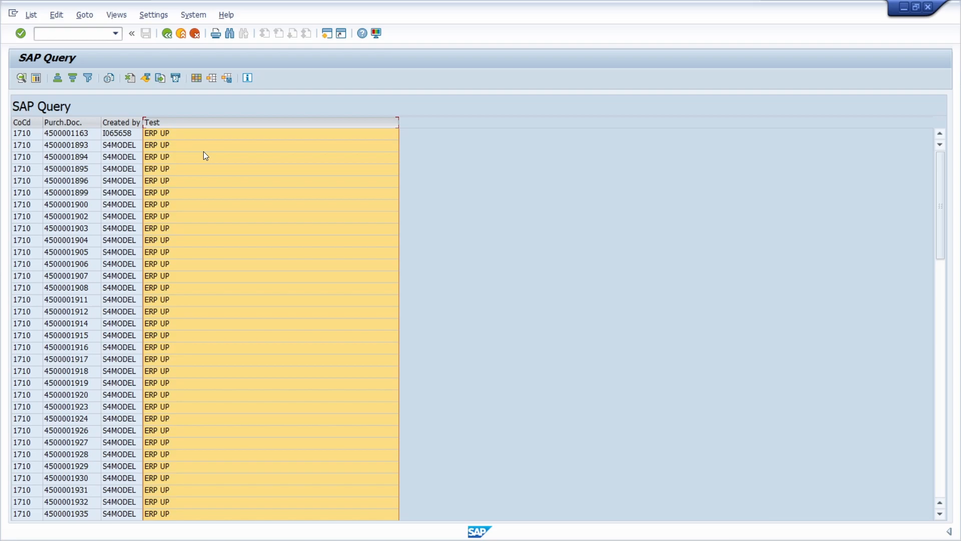